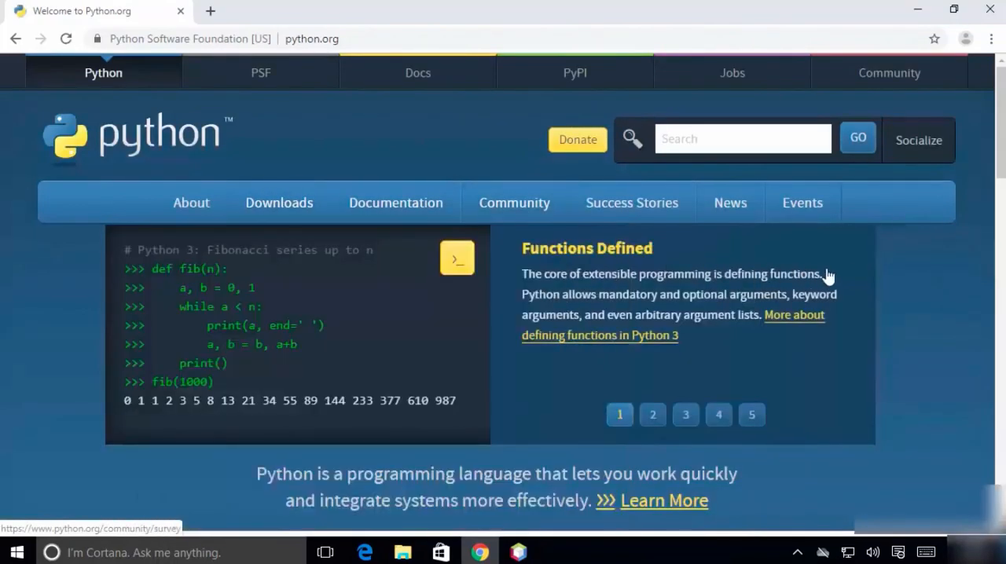
mouse_move(875, 283)
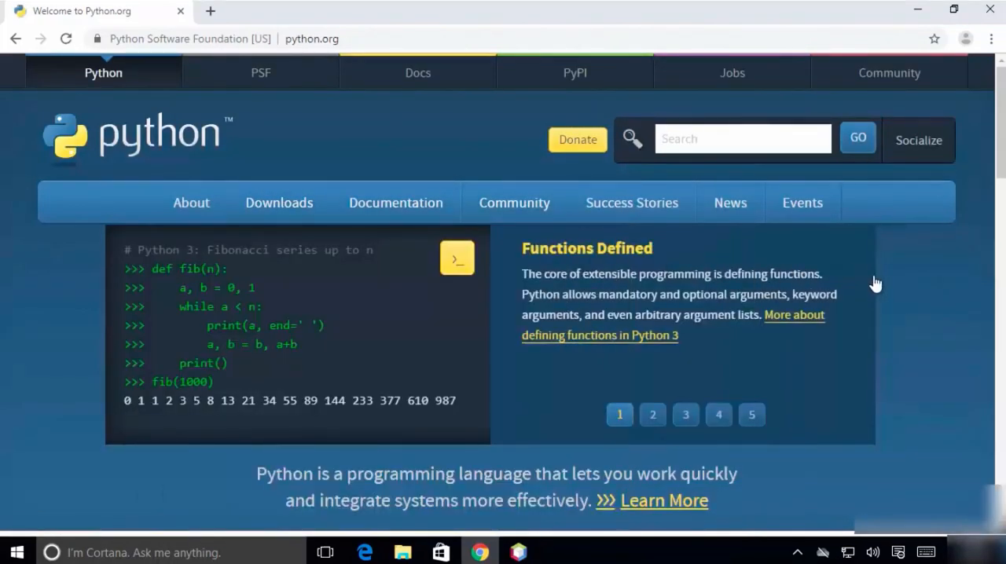
Step: From the Python 3.7.4 release page's Files table, download the Windows x86-64 executable installer
scroll("down", 3)
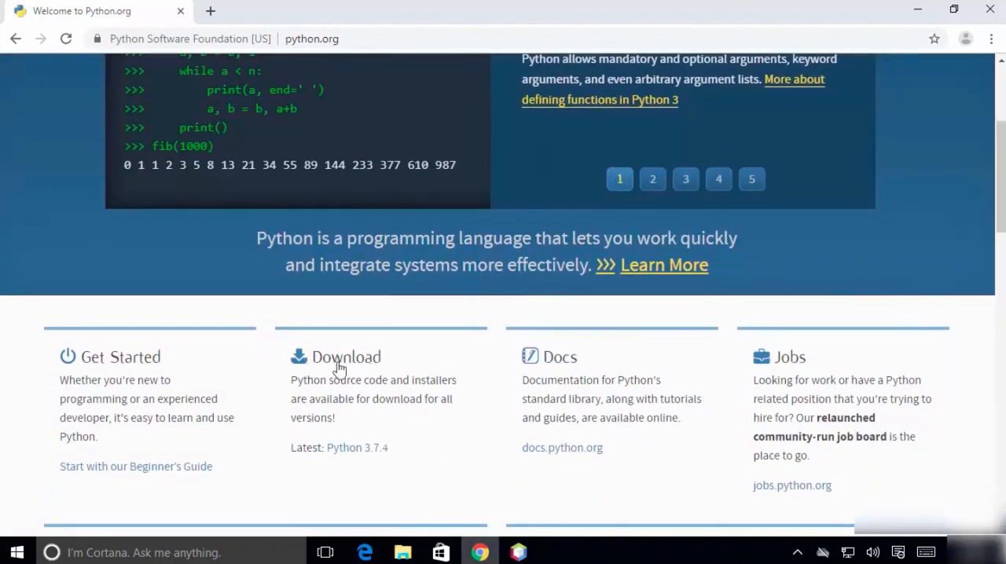
mouse_move(352, 428)
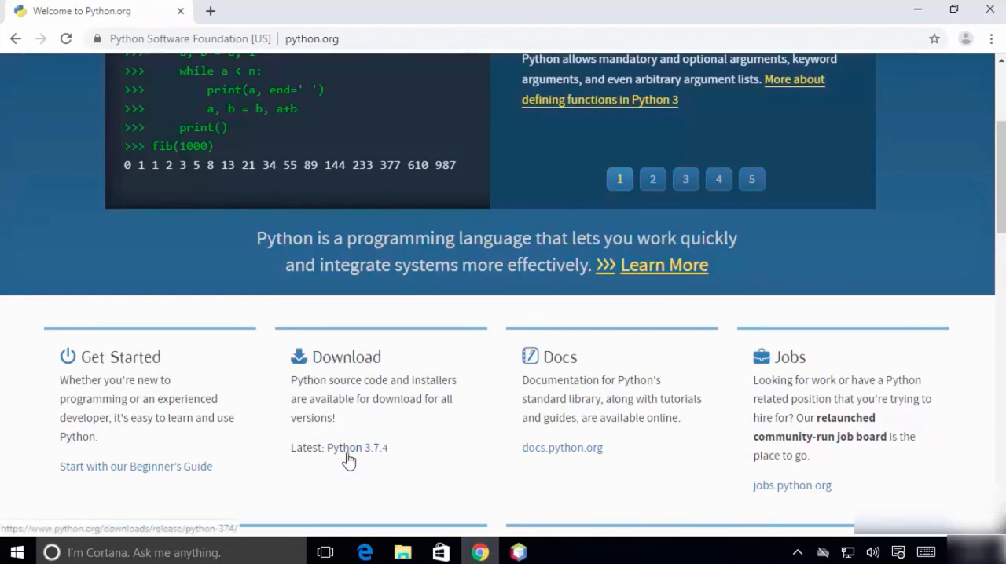
left_click(356, 446)
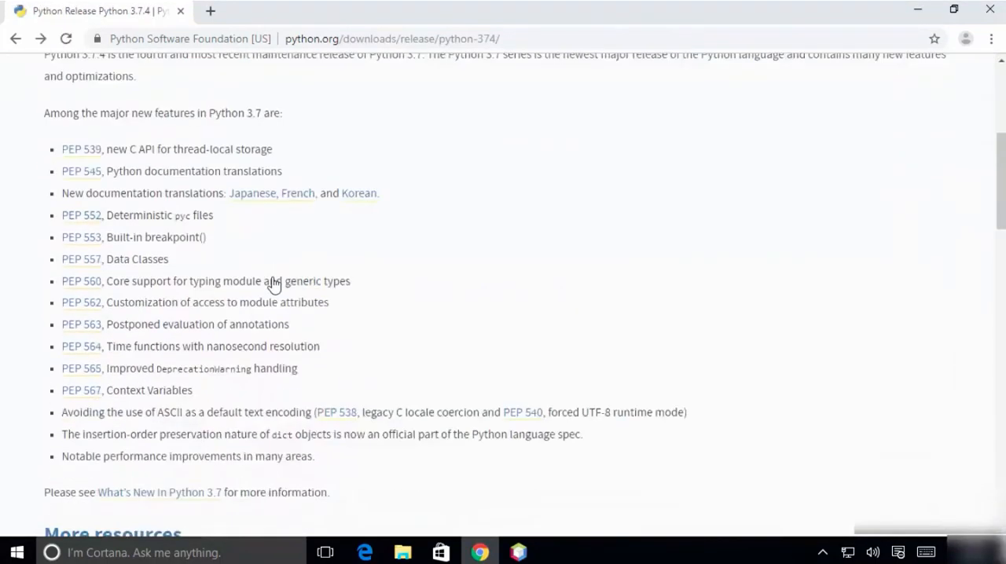
scroll("down", 3)
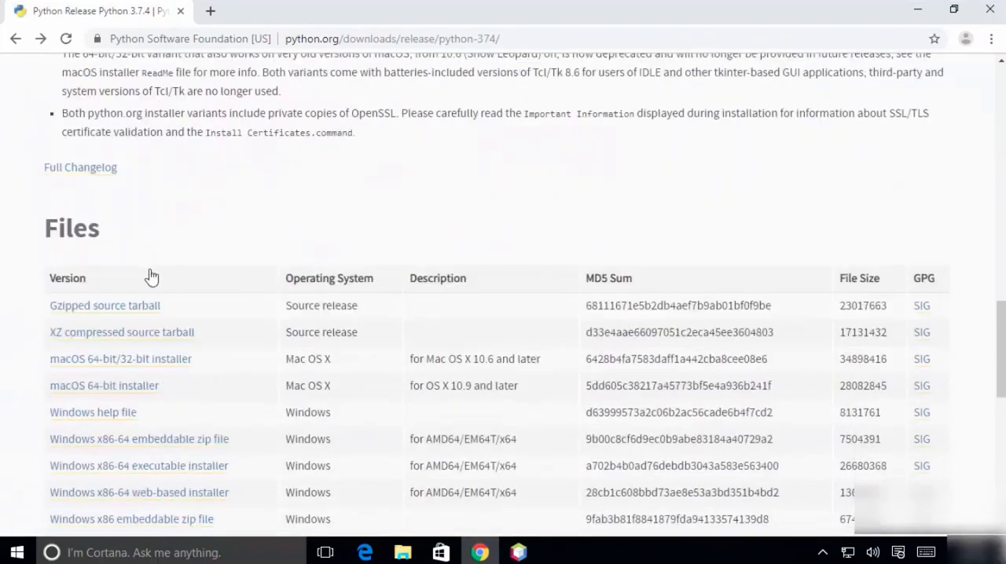
scroll("down", 3)
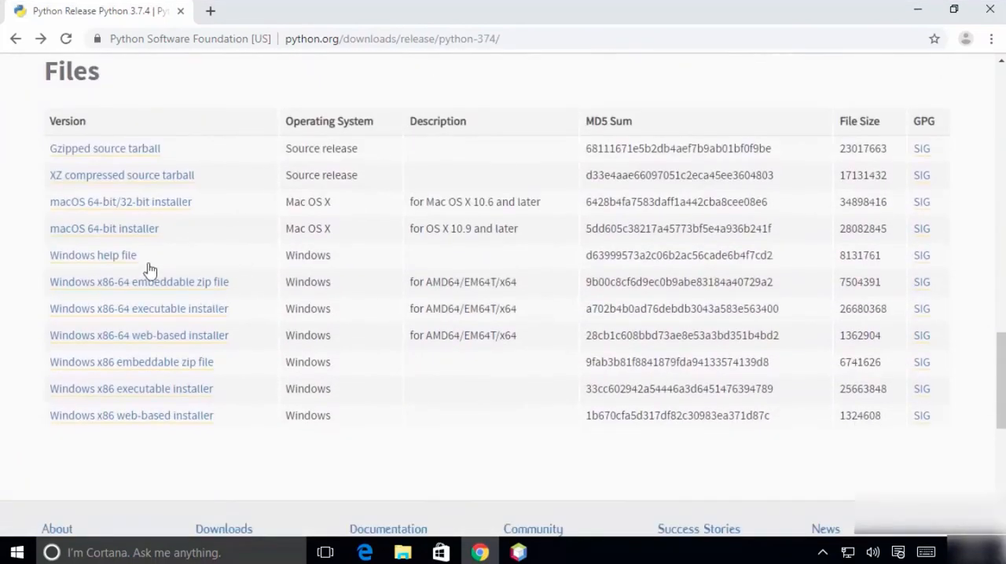
mouse_move(284, 330)
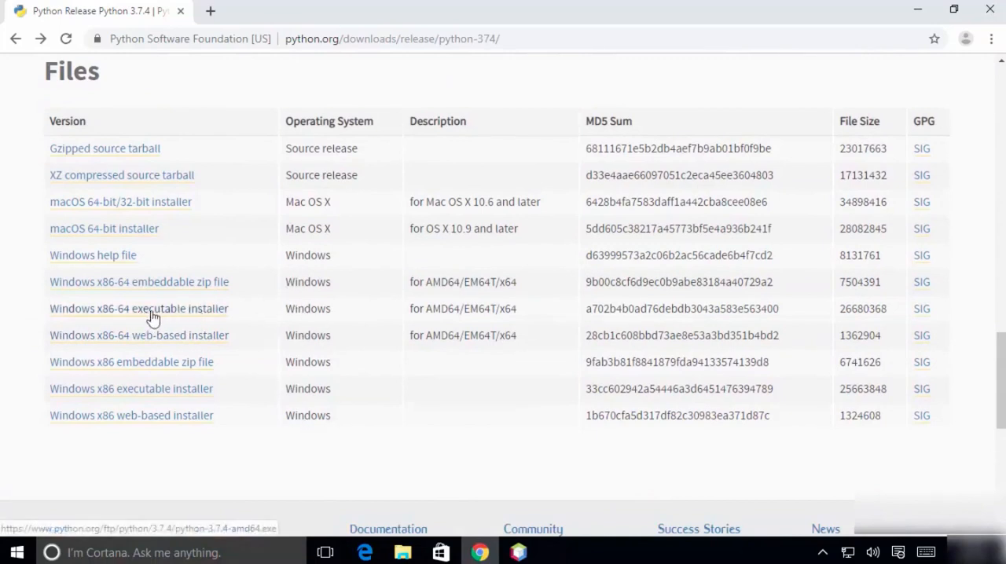
mouse_move(160, 314)
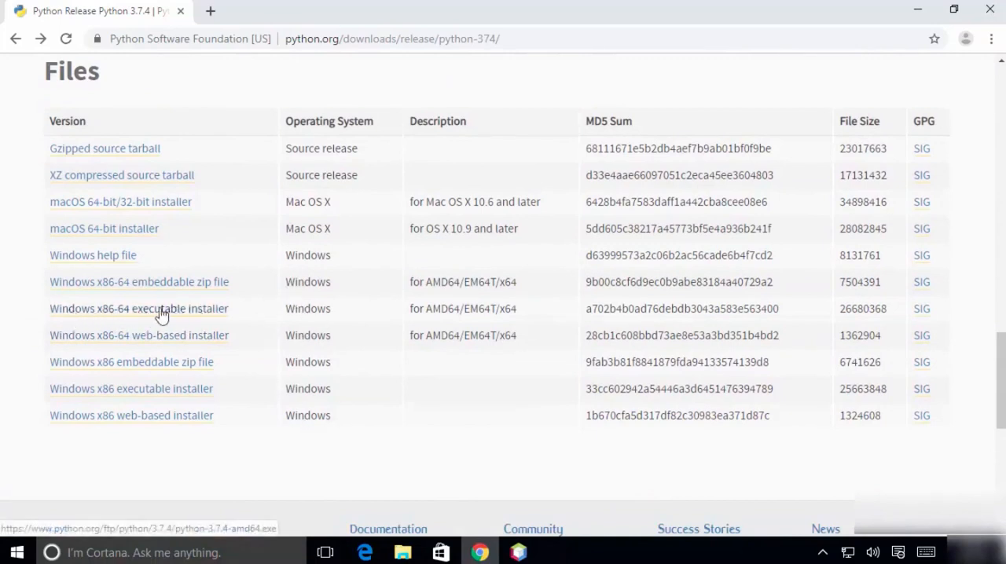
mouse_move(138, 315)
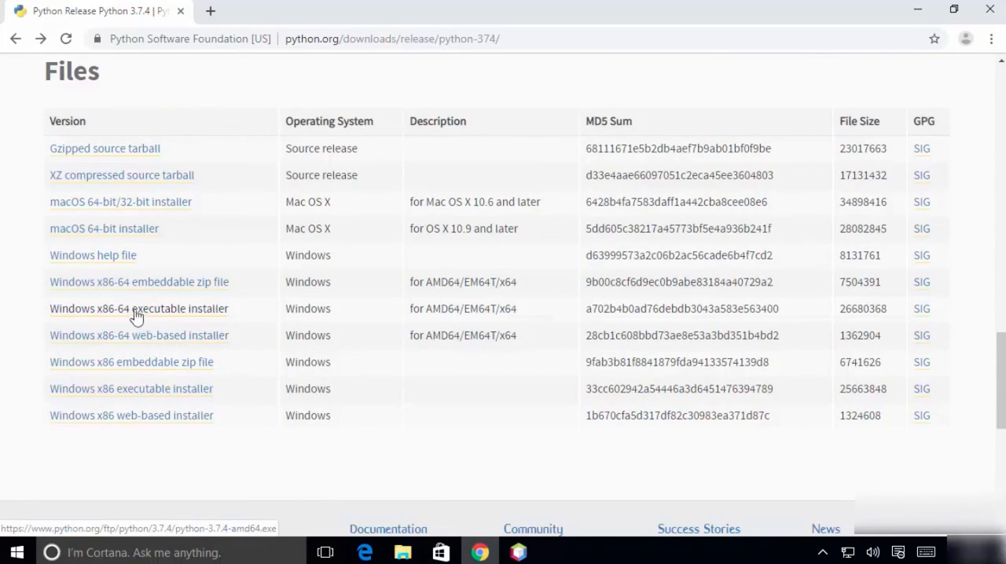
mouse_move(102, 320)
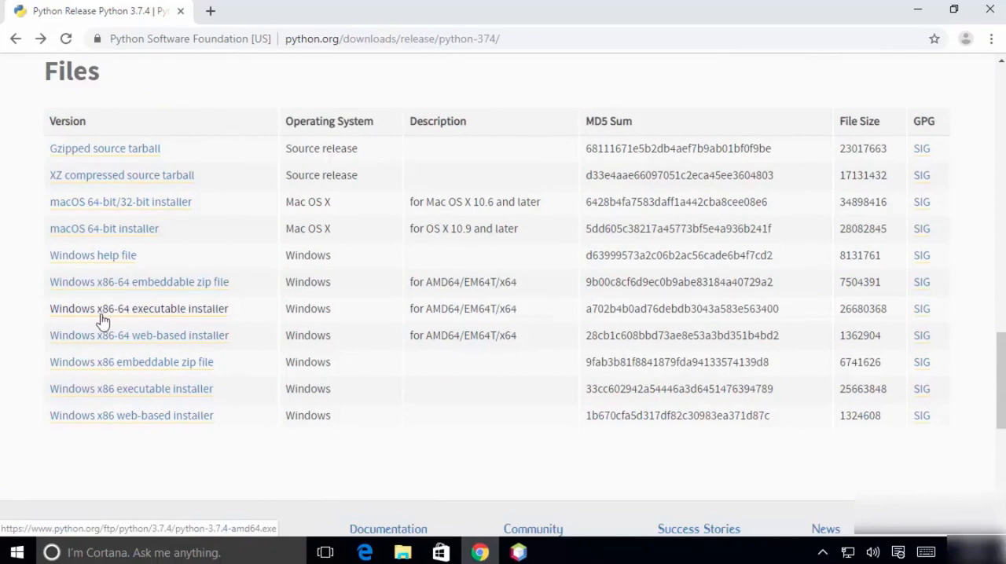
mouse_move(132, 318)
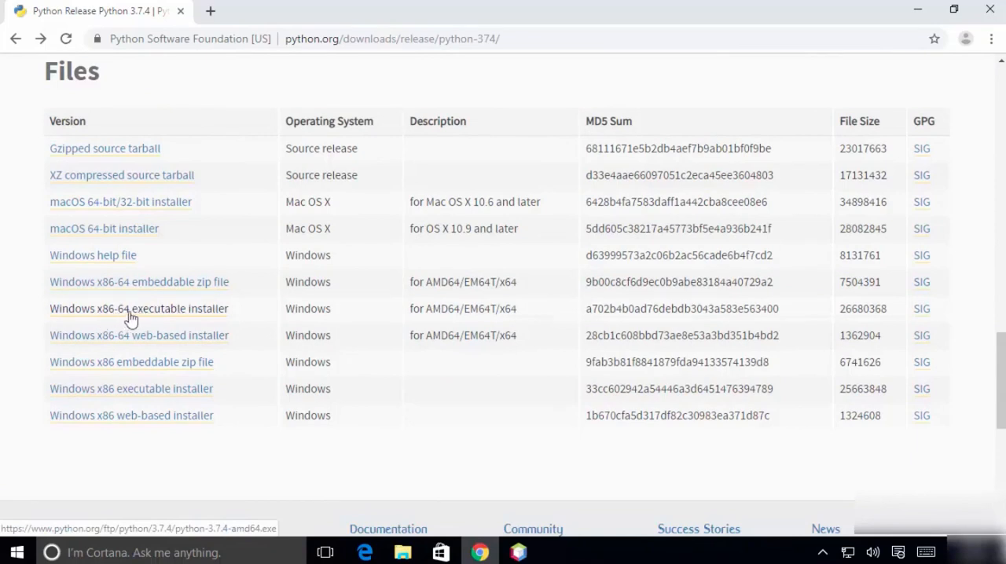
mouse_move(145, 317)
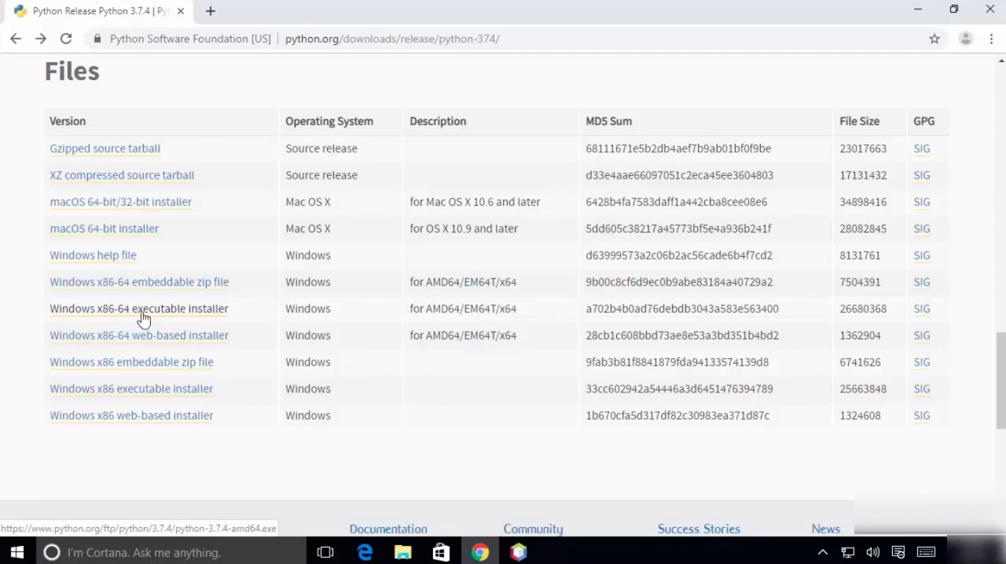
left_click(139, 308)
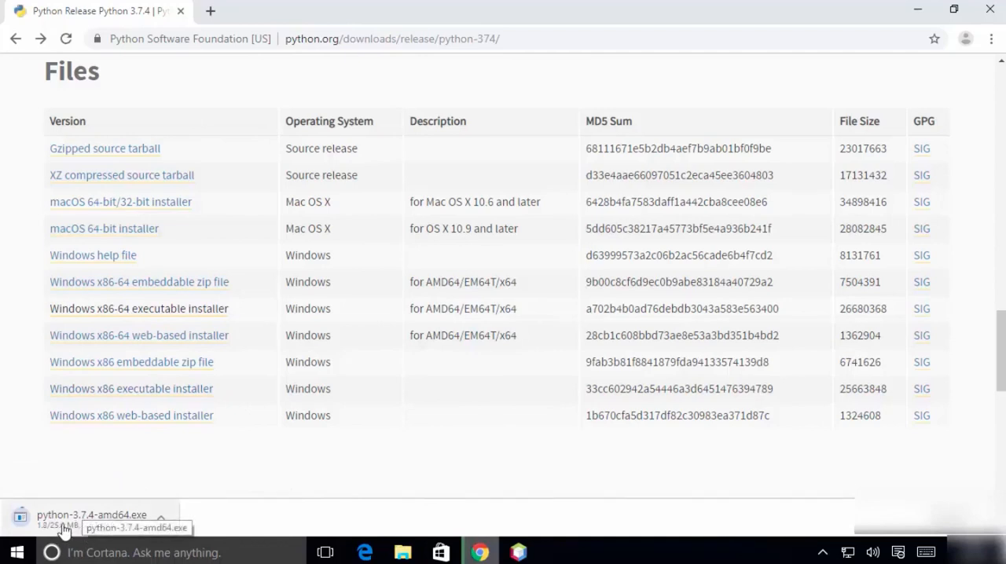
Step: Run python-3.7.4-amd64.exe from the download bar, accepting the security warning with Run
left_click(91, 515)
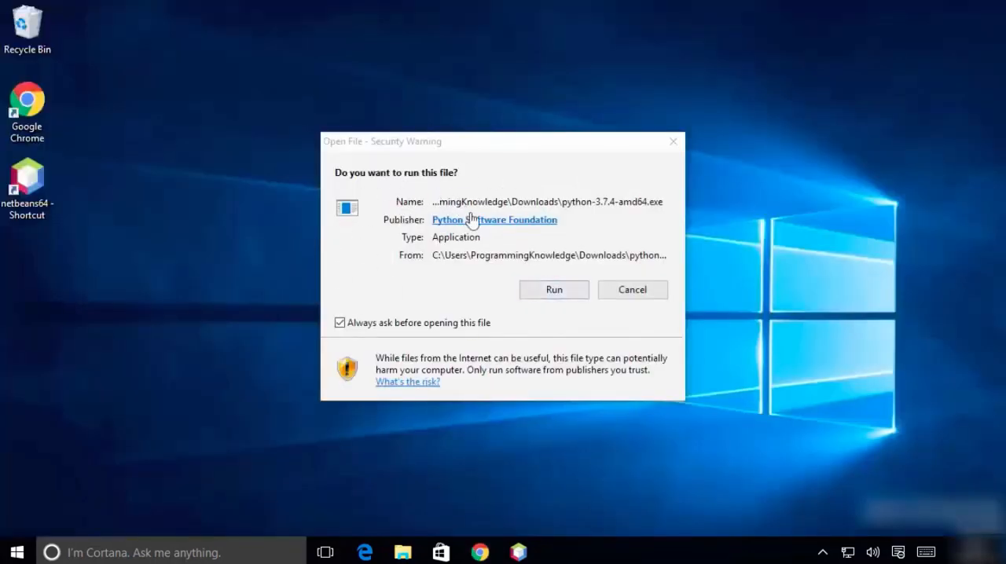
left_click(553, 289)
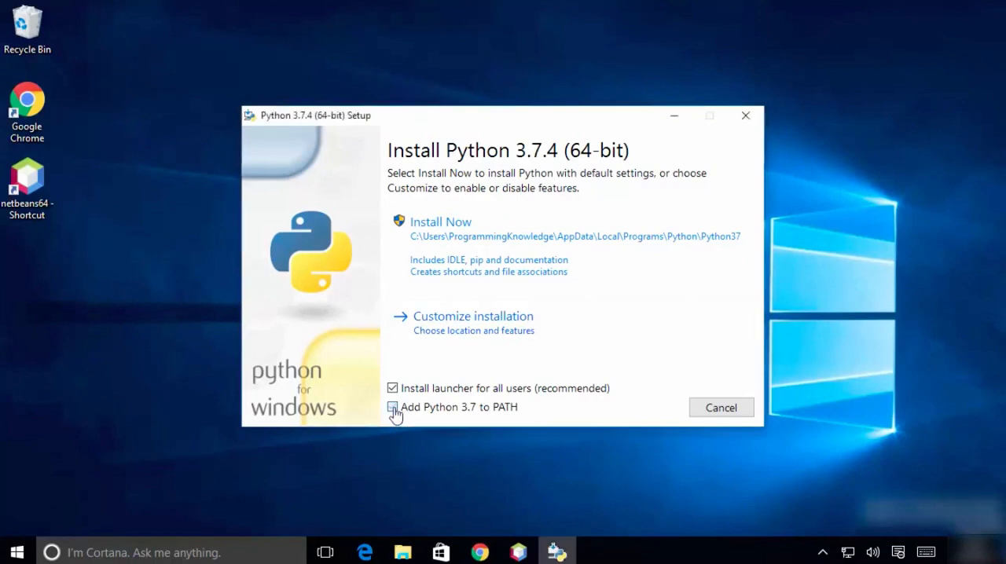
Step: Enable 'Add Python 3.7 to PATH' and choose Customize installation to reach Optional Features
left_click(393, 407)
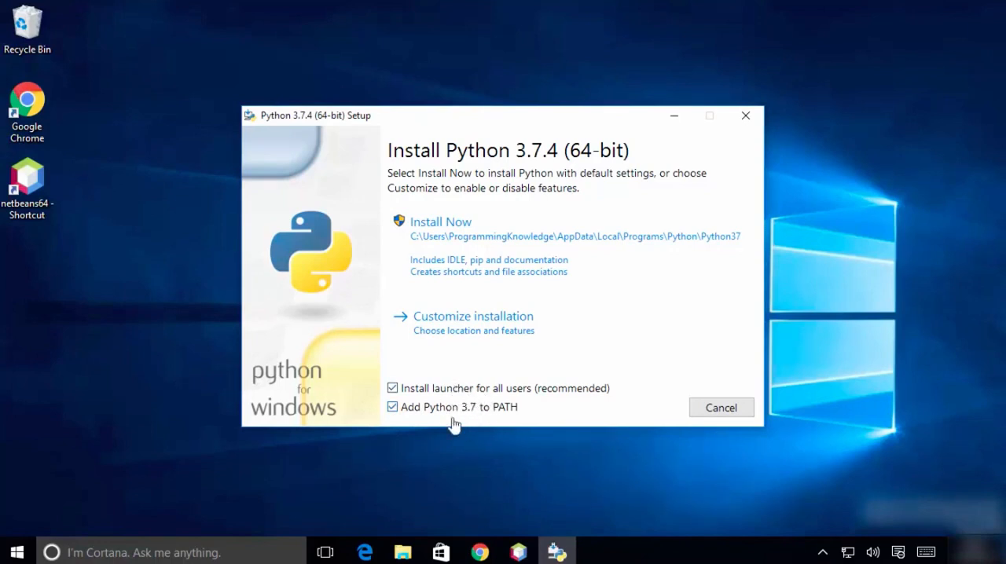
mouse_move(483, 358)
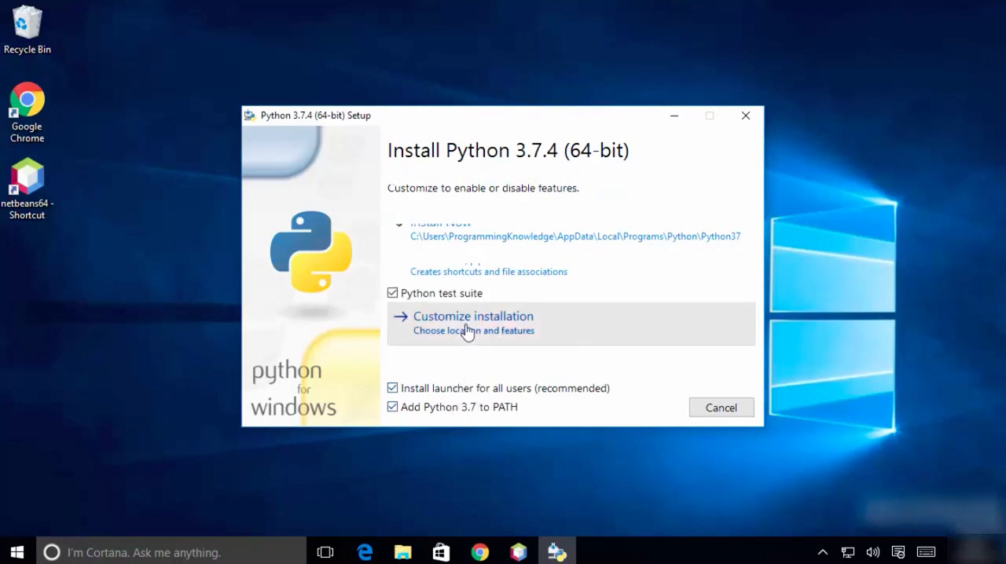
left_click(473, 316)
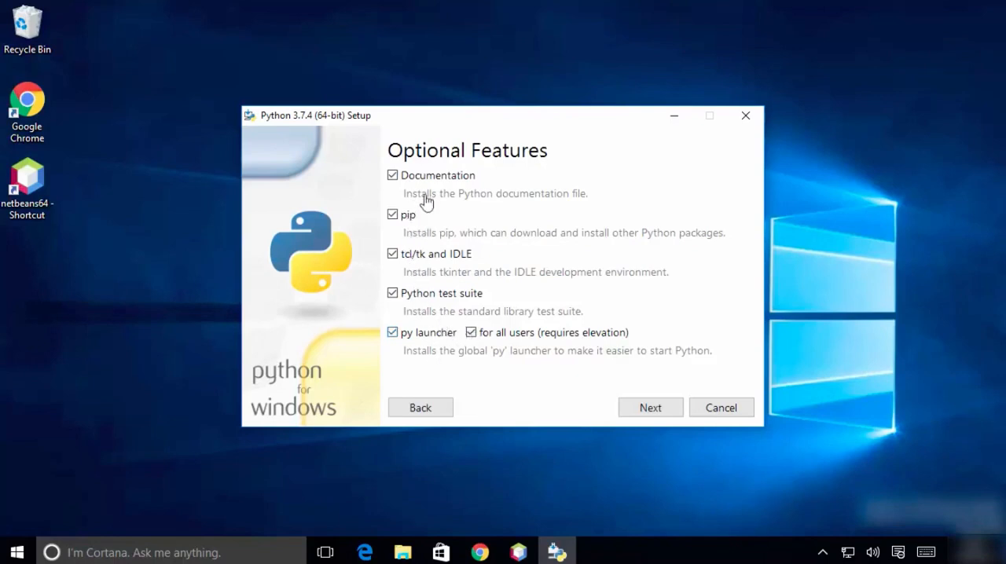
Step: Keep all optional features and set the custom install location to C:\Python\Python37
left_click(651, 407)
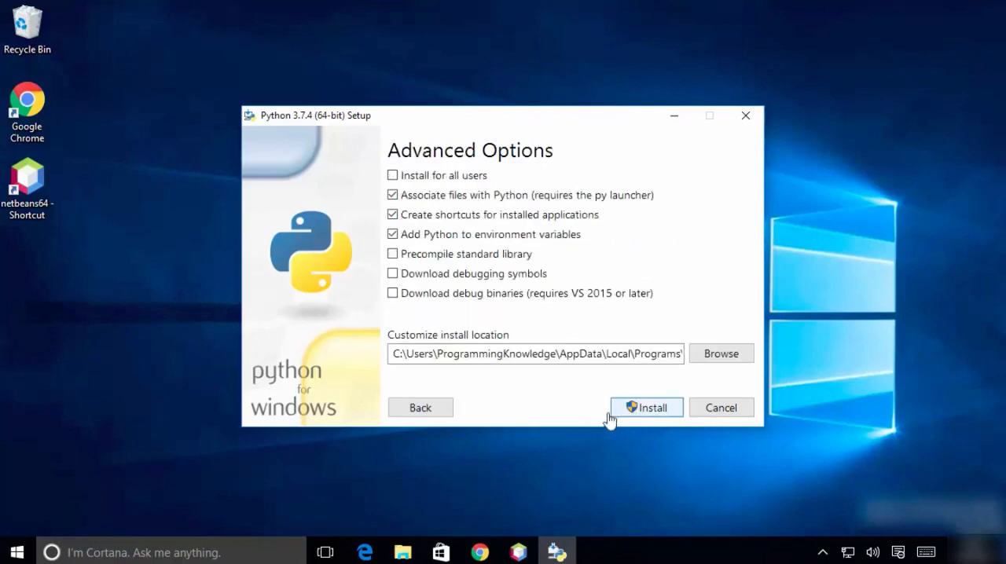
mouse_move(541, 366)
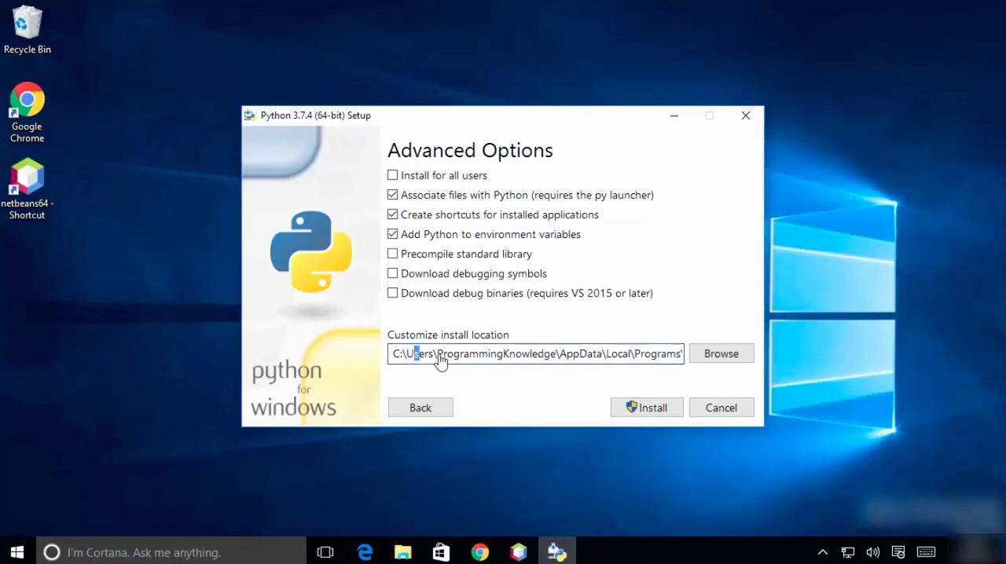
left_click_drag(416, 353, 660, 354)
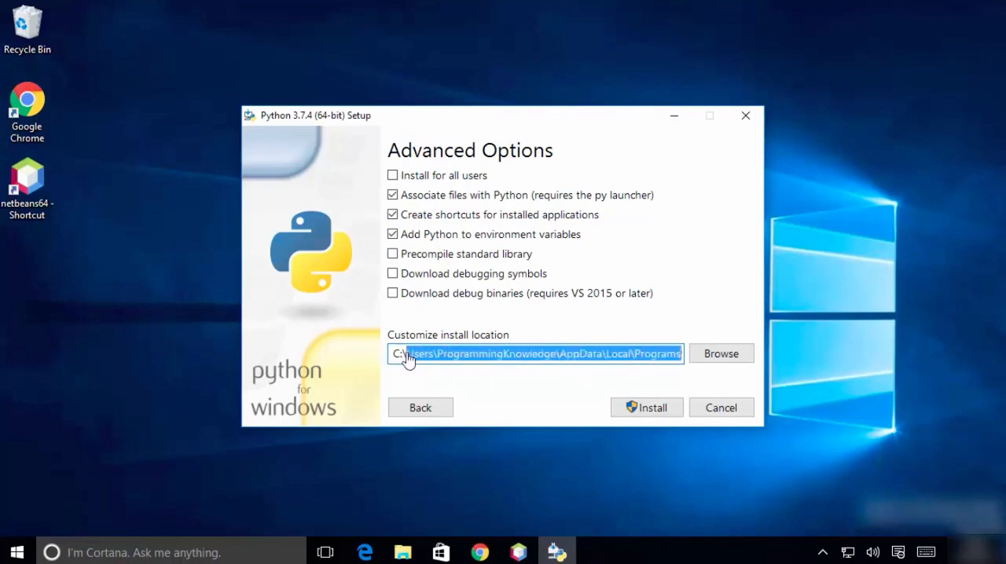
type("C:\\Python\\Python37")
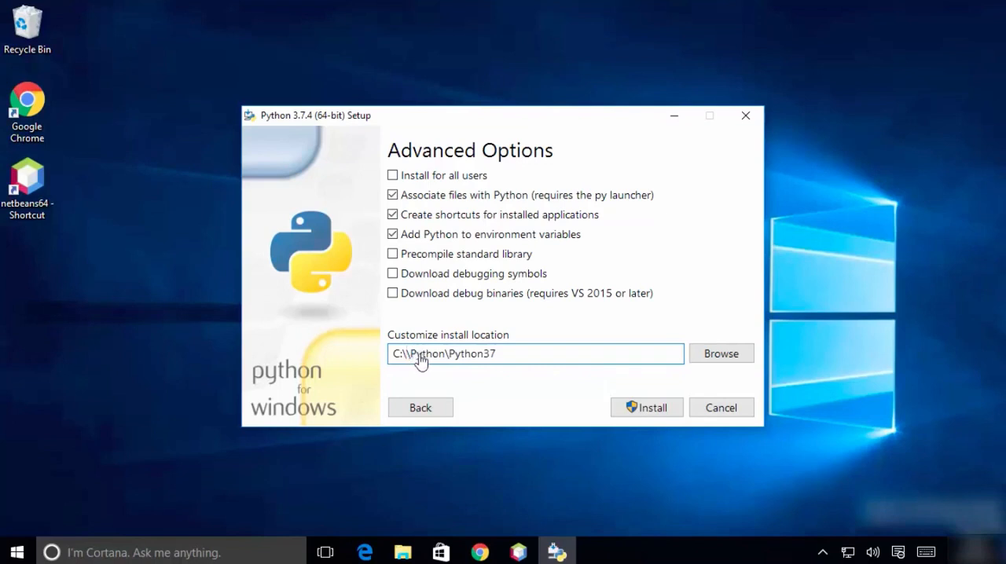
mouse_move(458, 358)
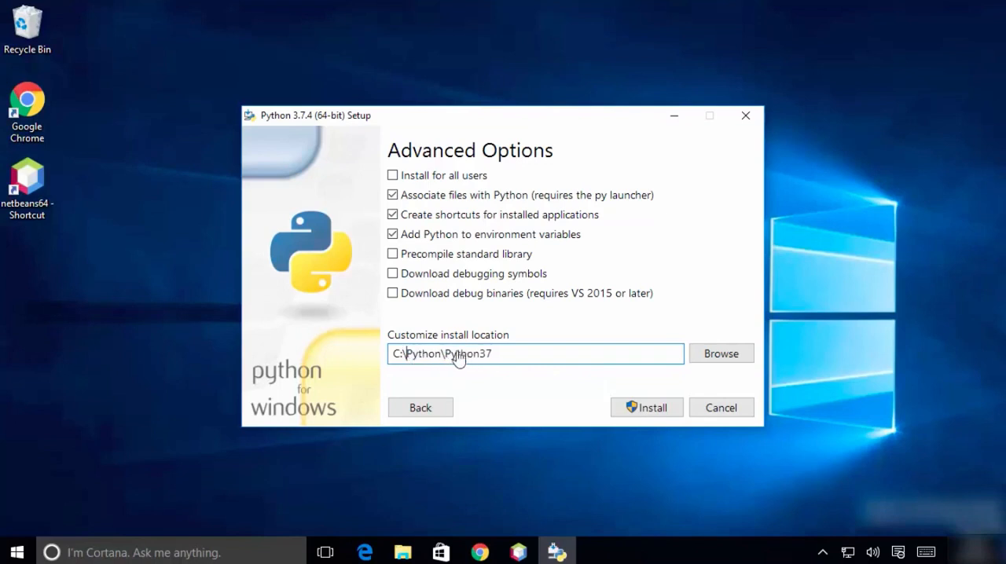
mouse_move(443, 361)
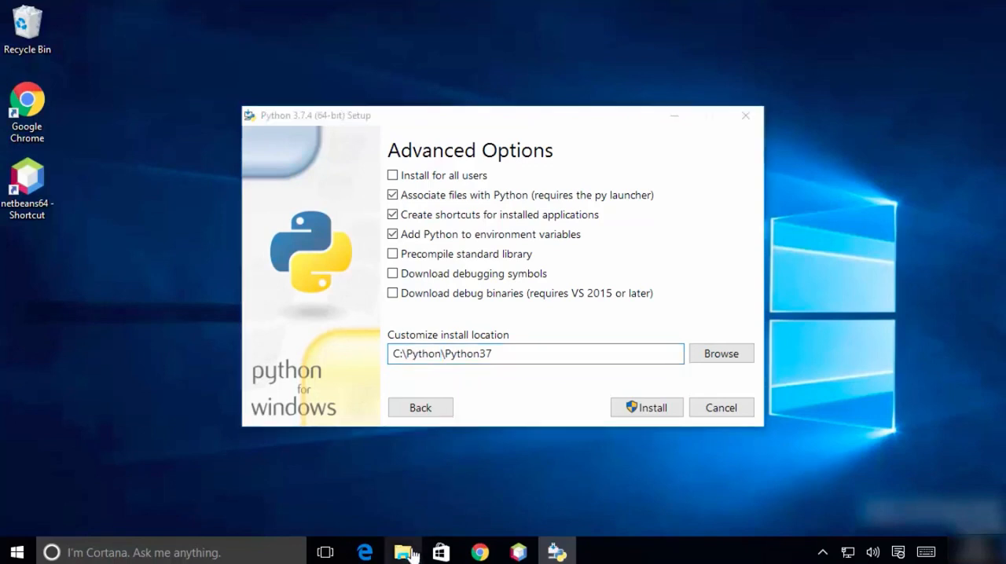
left_click(402, 550)
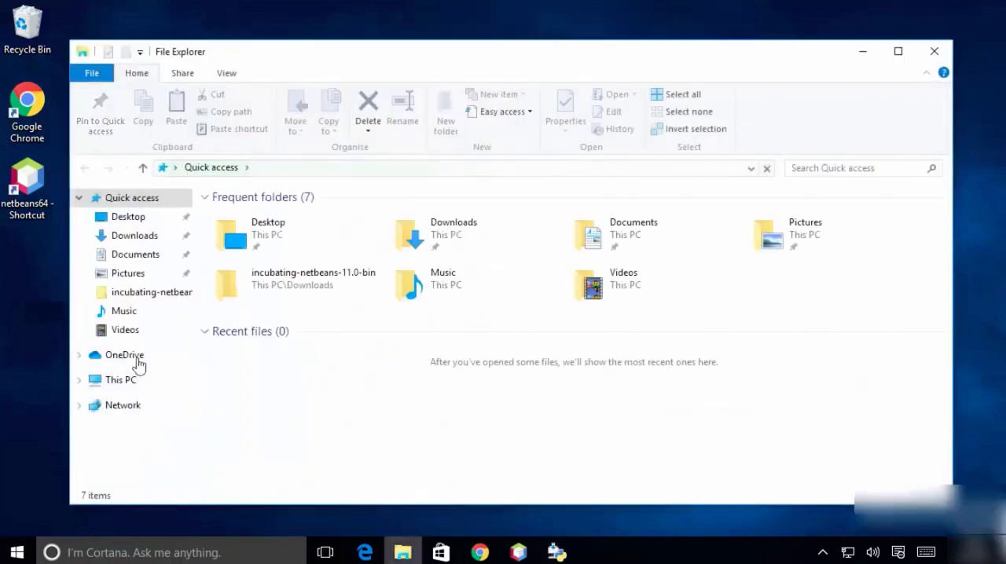
Step: Create a new folder named Python at the root of Local Disk (C:) via This PC
left_click(119, 378)
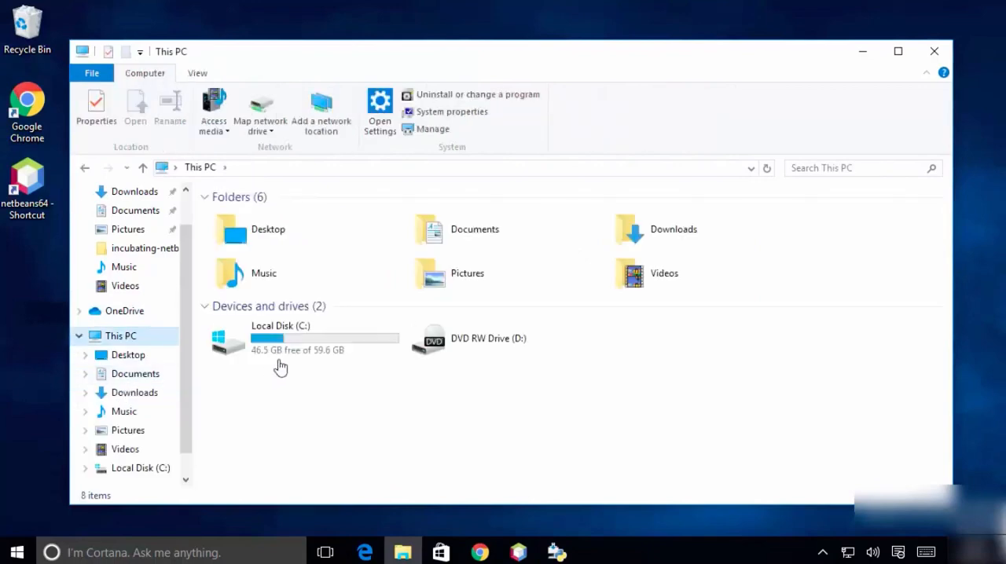
double_click(280, 341)
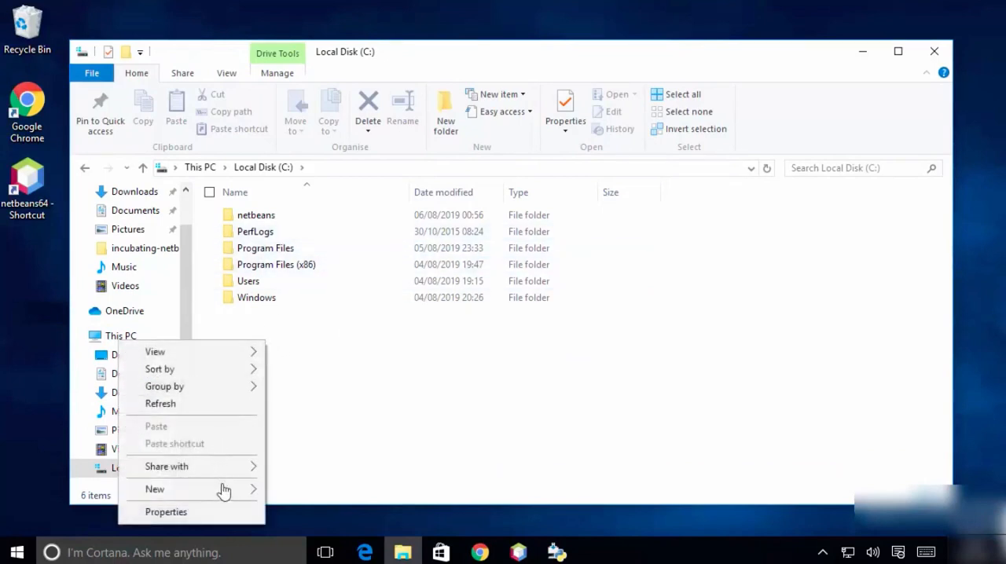
left_click(154, 489)
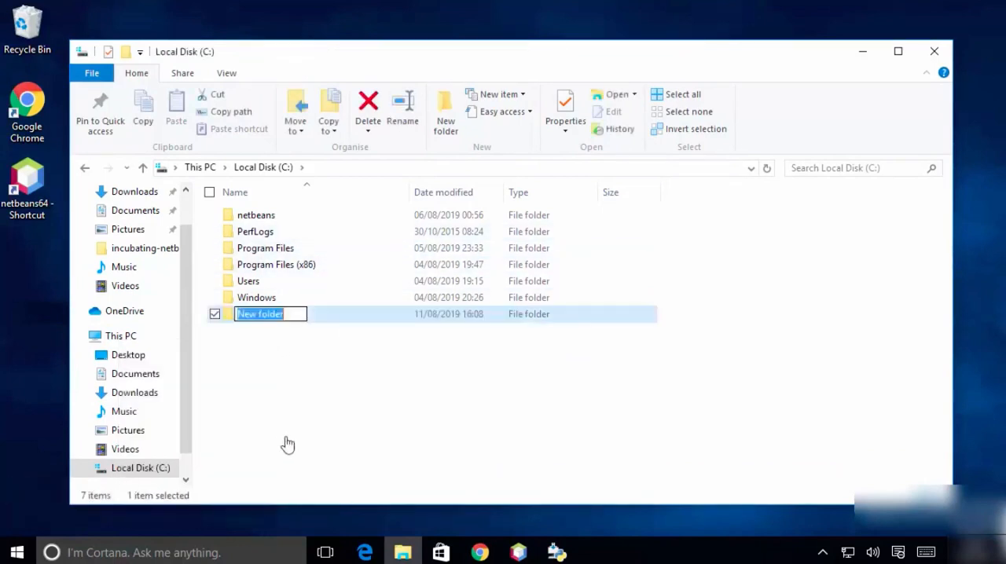
type("Python\\Python37")
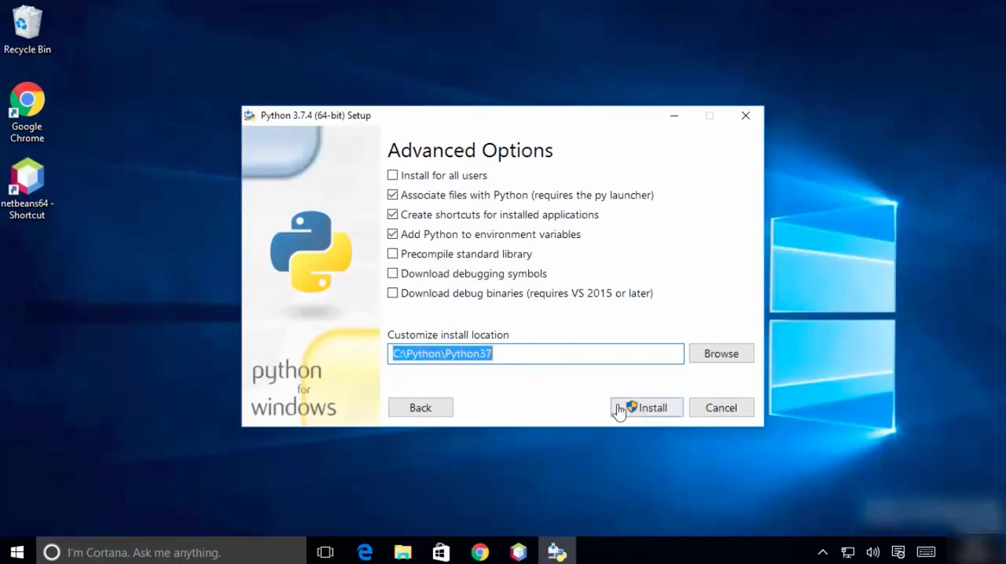
Step: Install Python with these options, accepting the UAC prompt, and close the successful setup
left_click(646, 407)
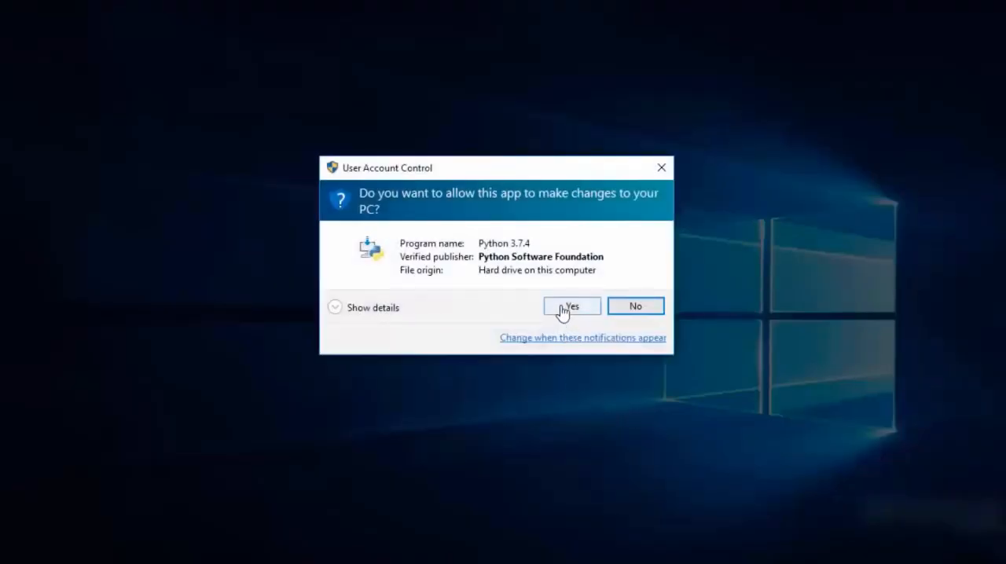
left_click(572, 305)
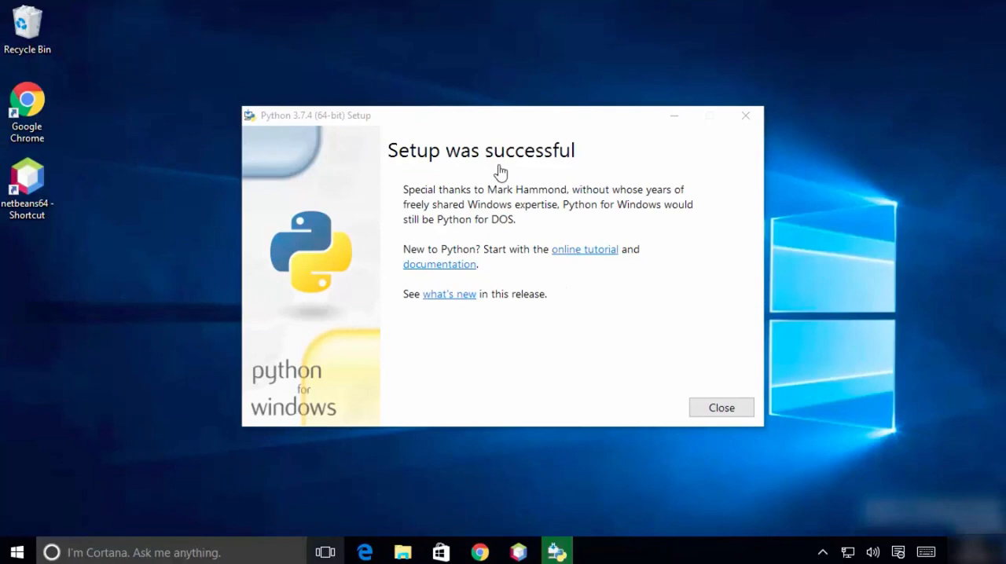
mouse_move(657, 324)
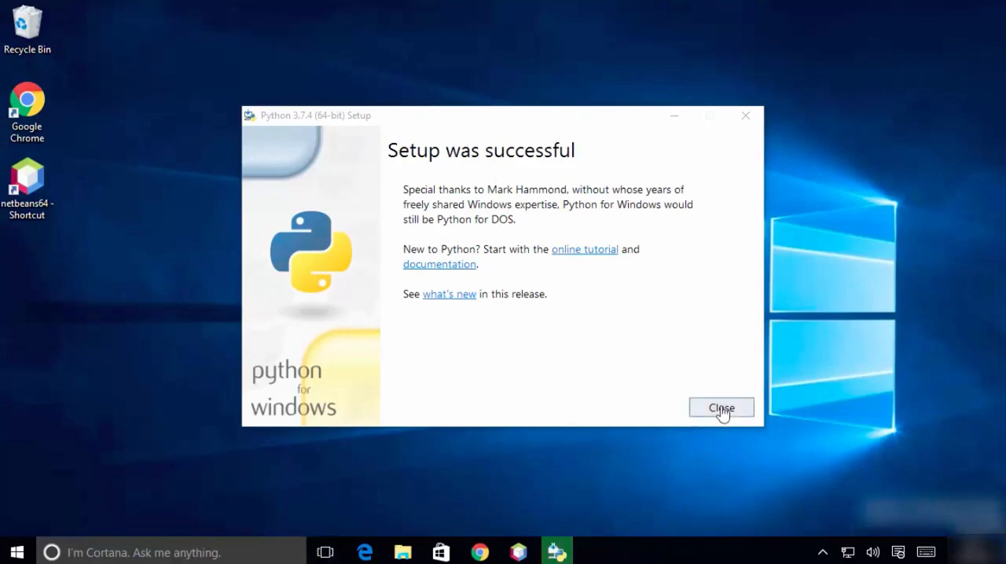
left_click(719, 408)
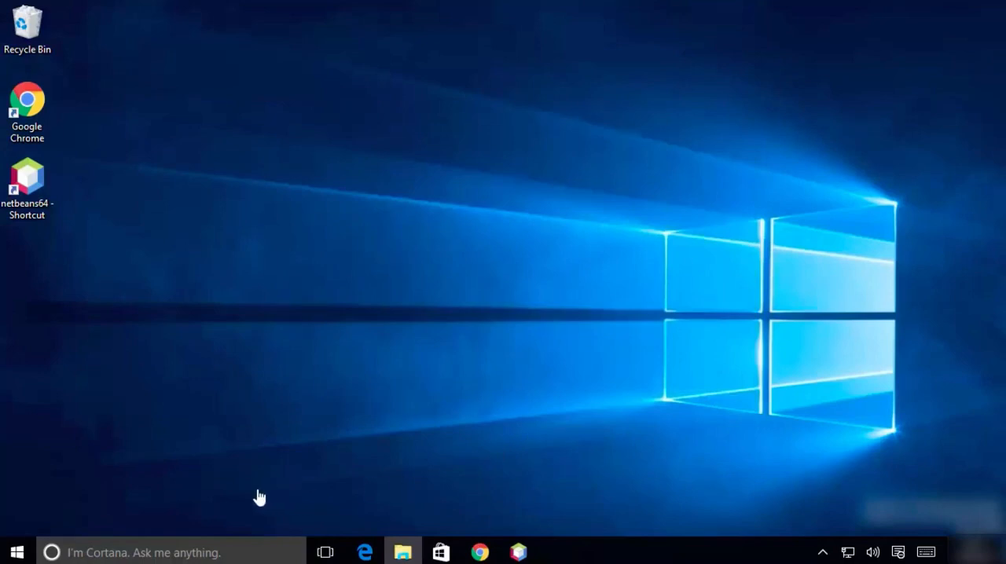
mouse_move(245, 486)
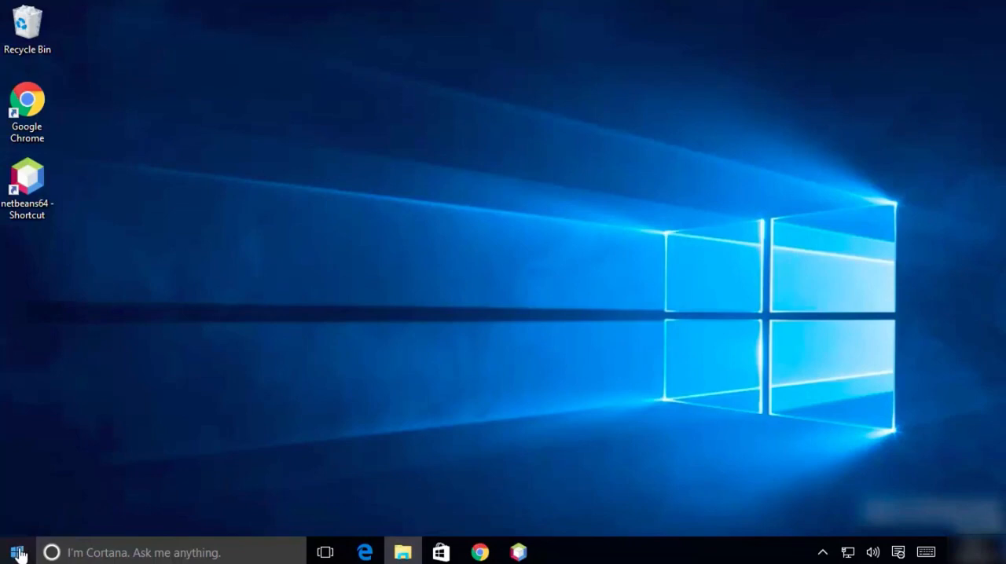
Step: Show the Start menu's all-apps list with the recently added Python 3.7 shortcuts
left_click(16, 554)
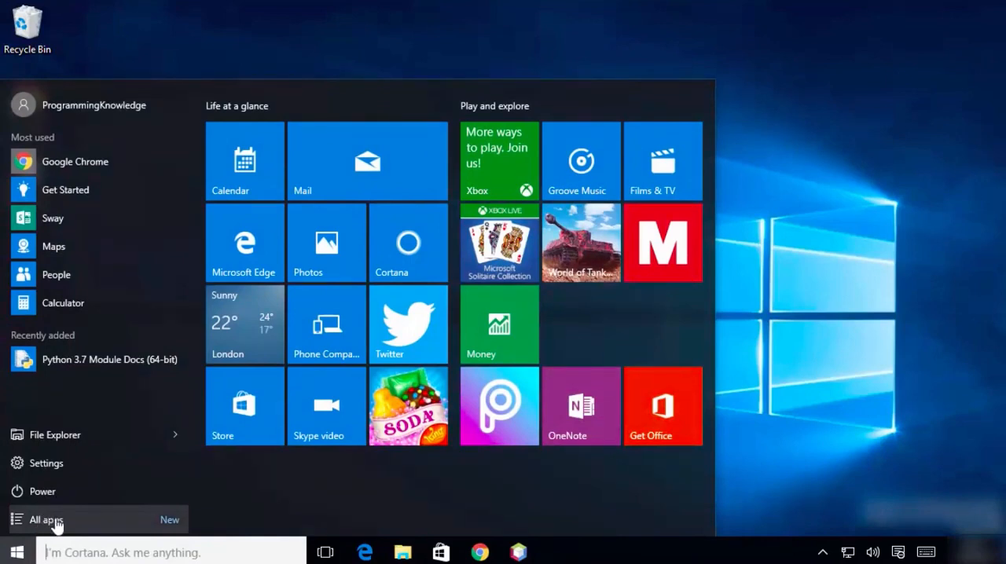
left_click(44, 519)
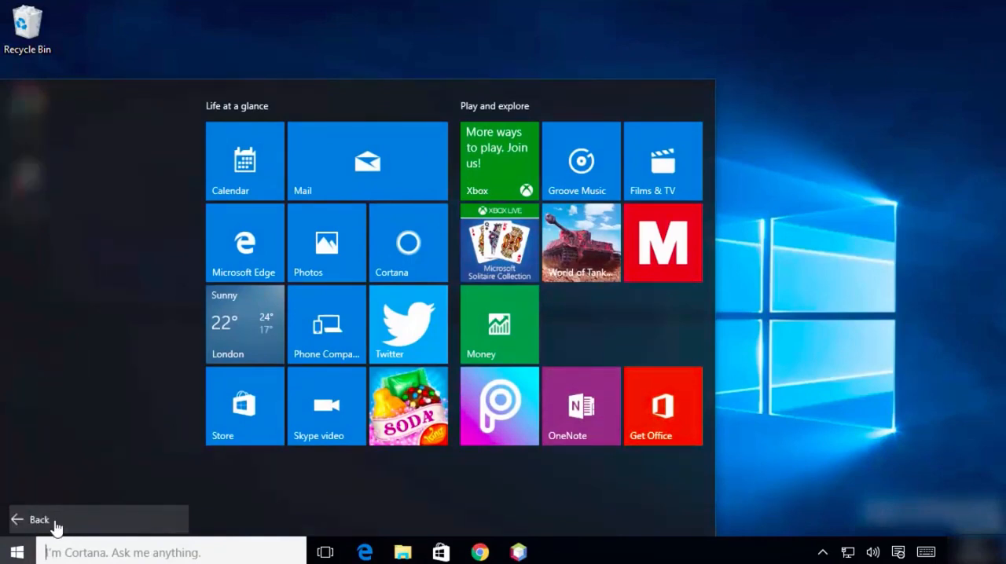
left_click(38, 519)
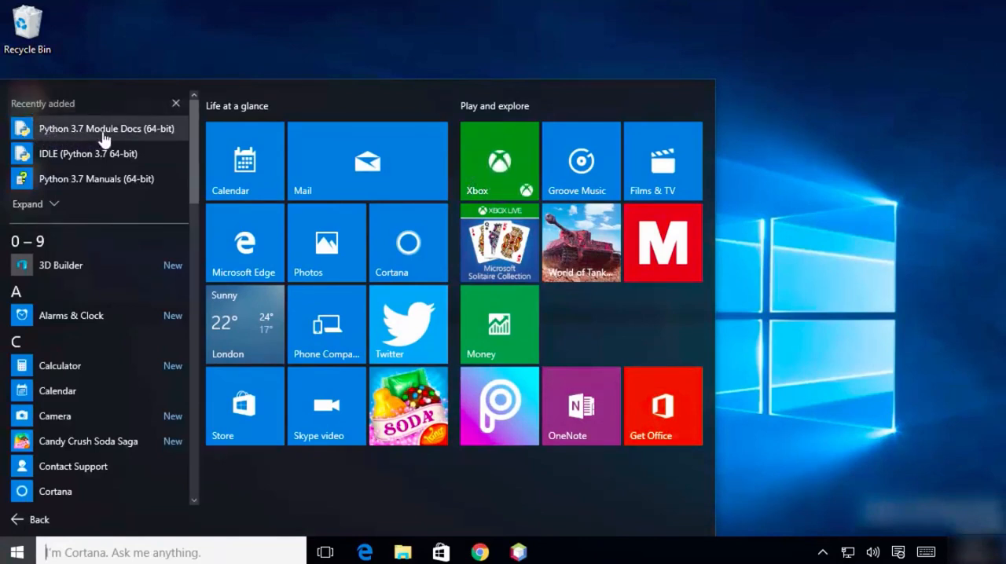
mouse_move(44, 157)
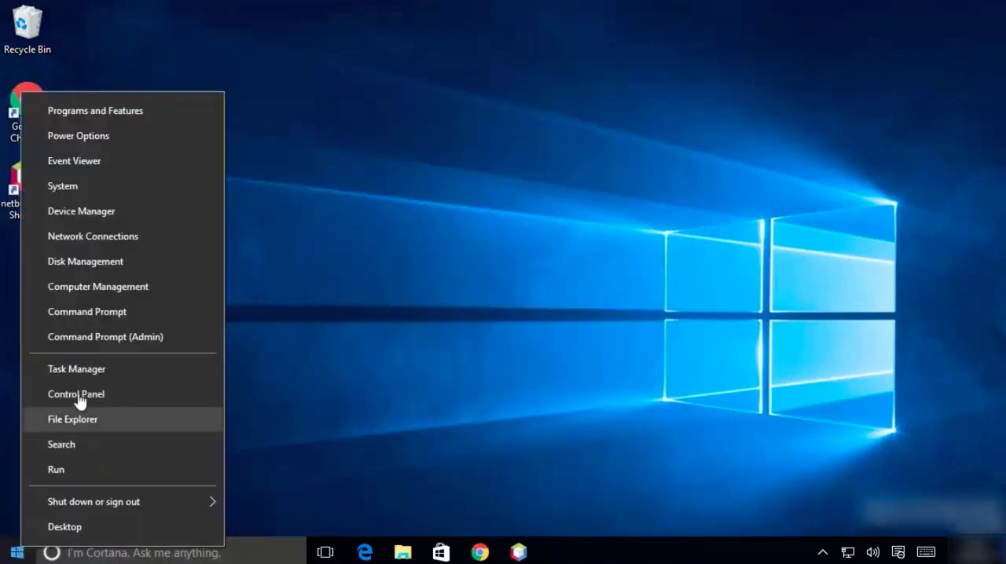
mouse_move(86, 311)
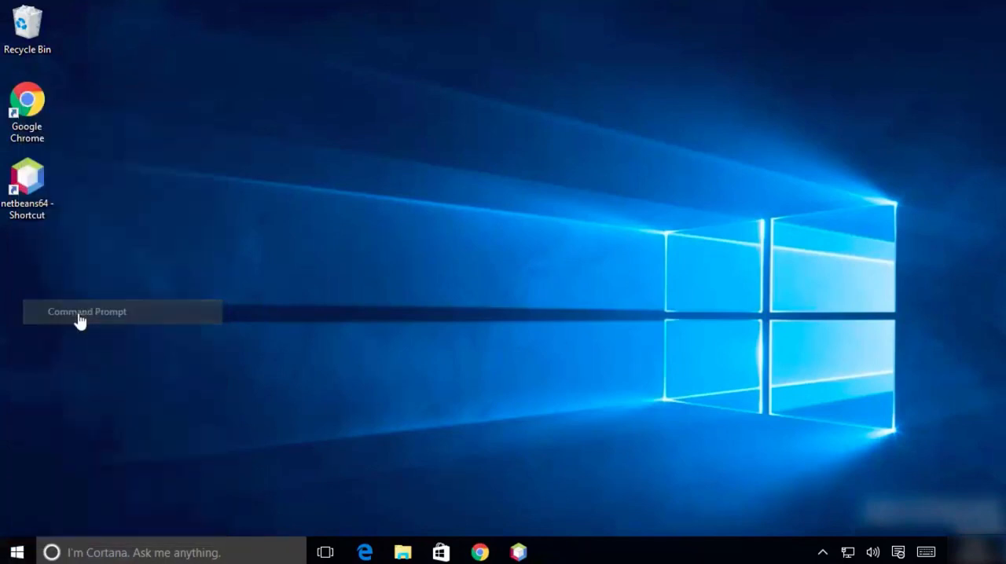
Step: Run python in a new Command Prompt to get the Python 3.7.4 interpreter banner
left_click(86, 311)
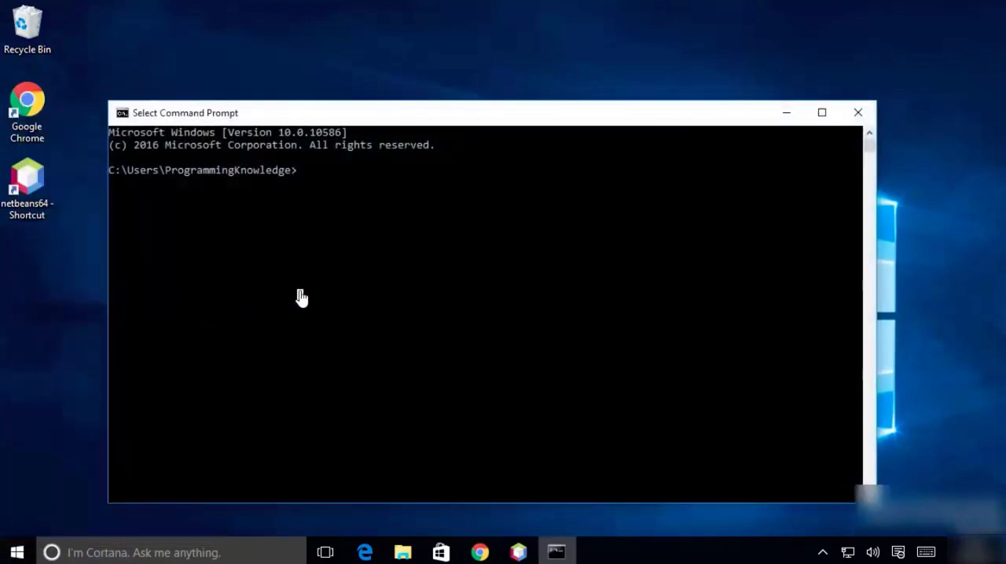
type("py")
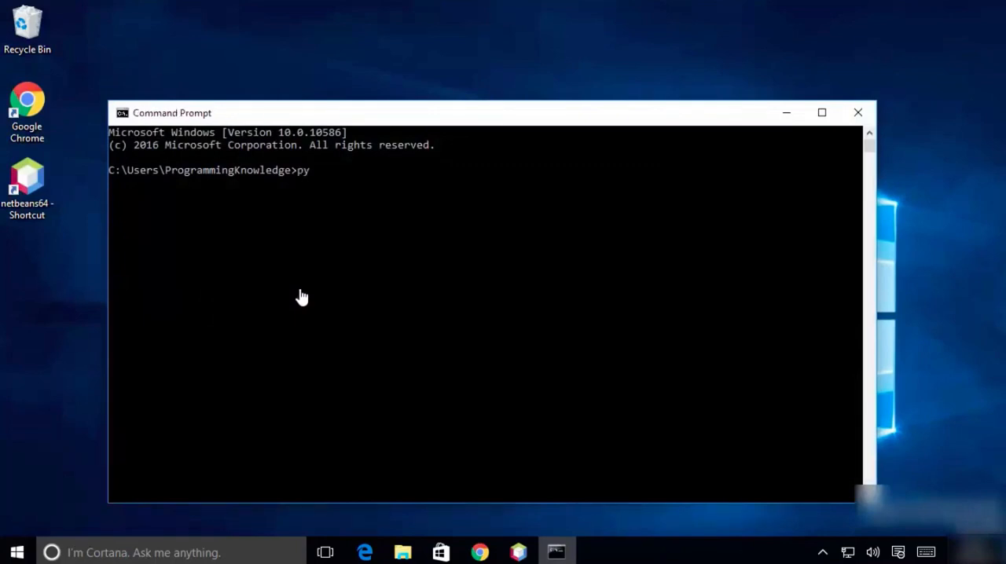
type("th")
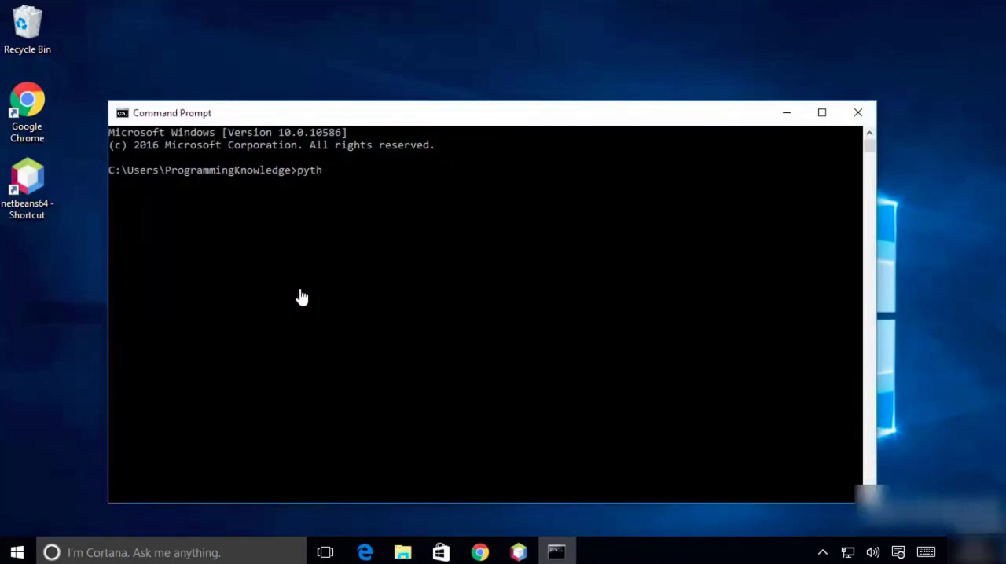
type("on")
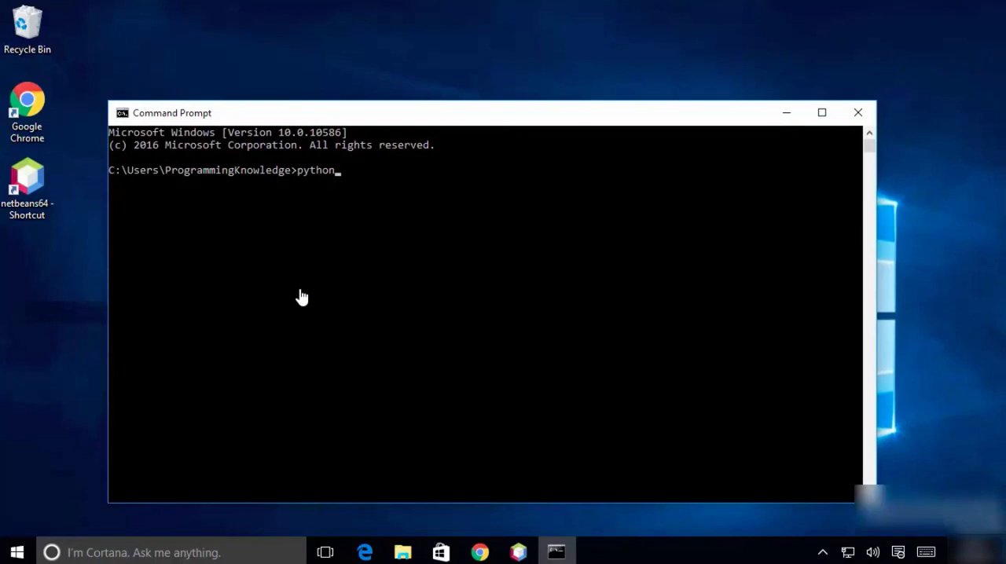
key("enter")
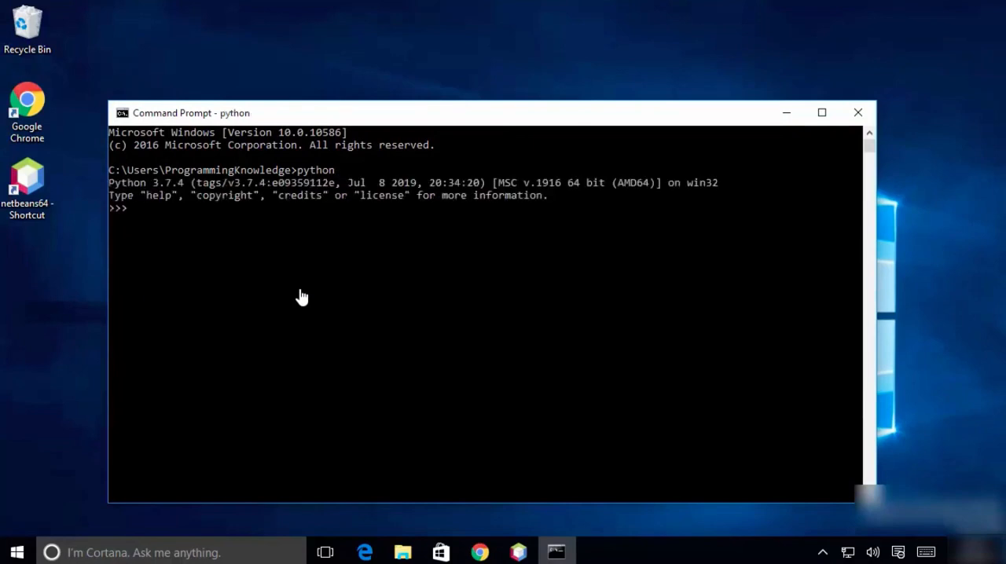
mouse_move(361, 277)
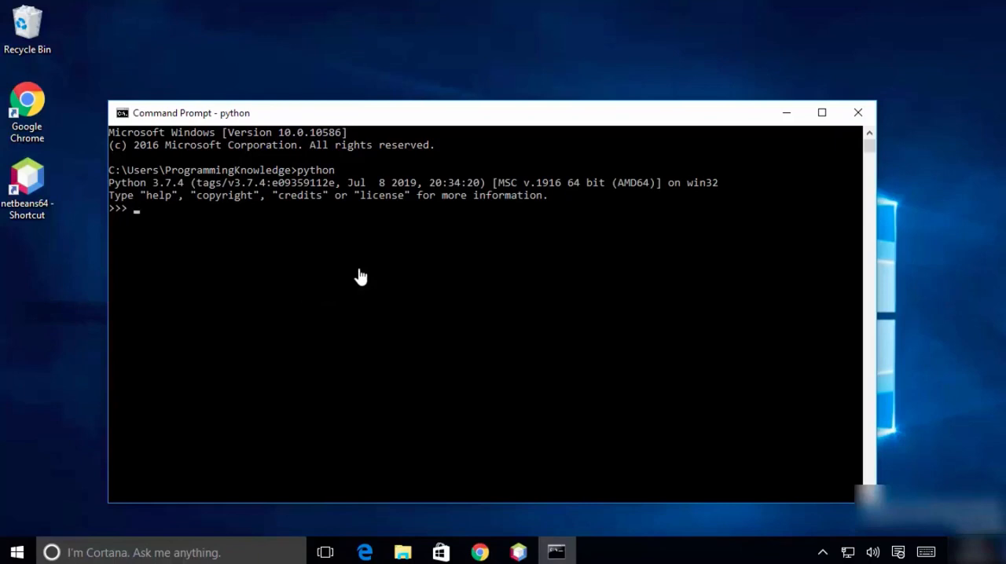
mouse_move(369, 283)
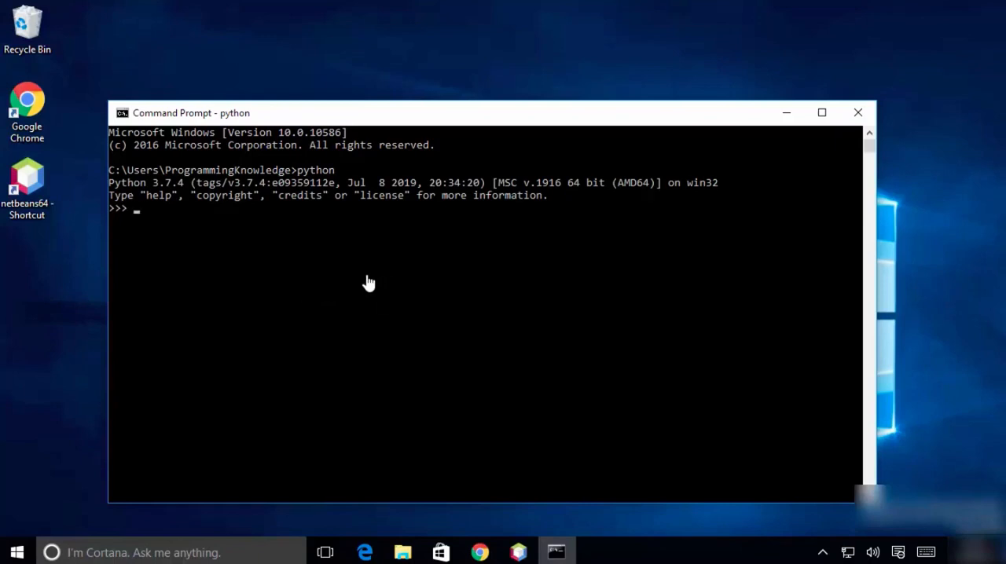
mouse_move(314, 170)
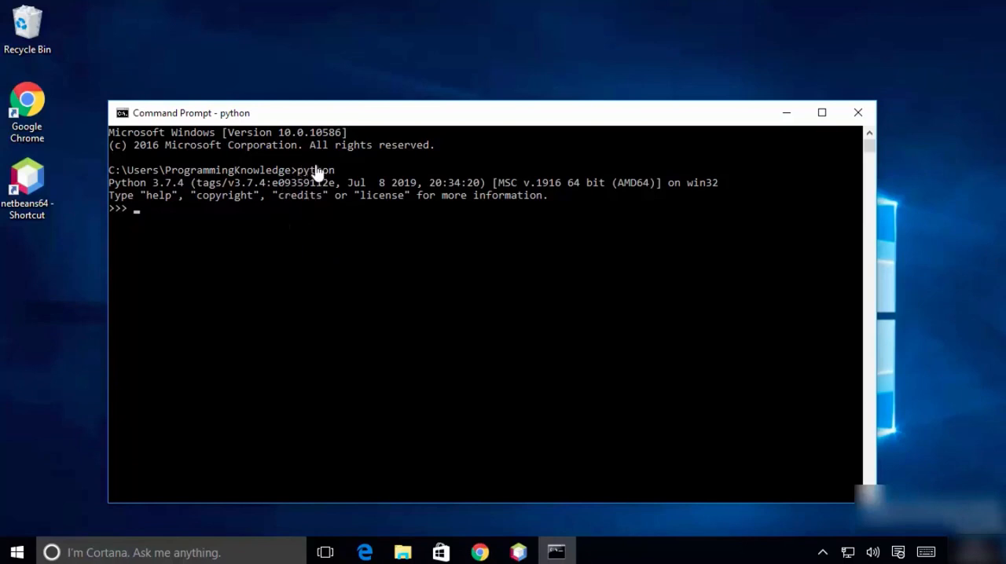
mouse_move(333, 223)
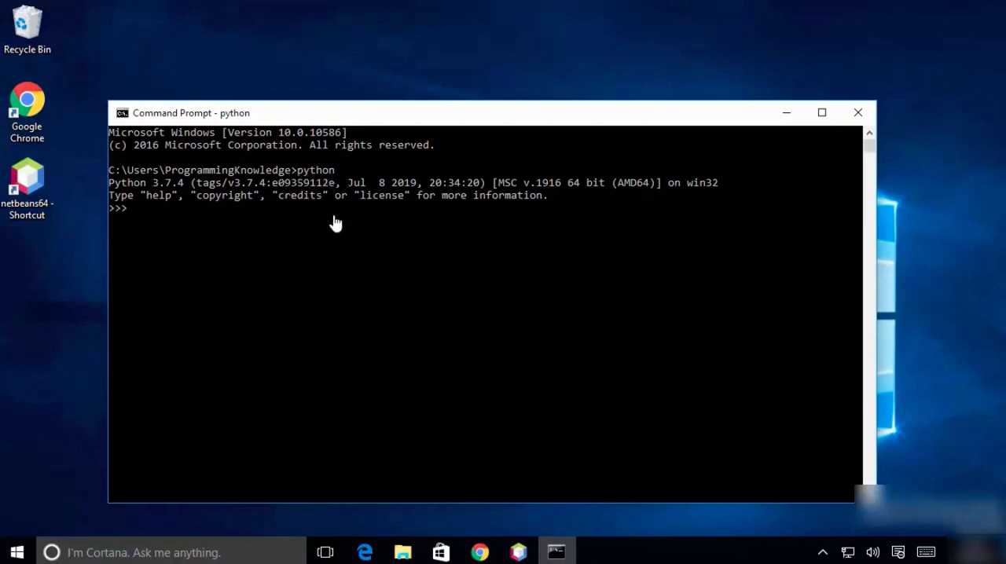
mouse_move(207, 211)
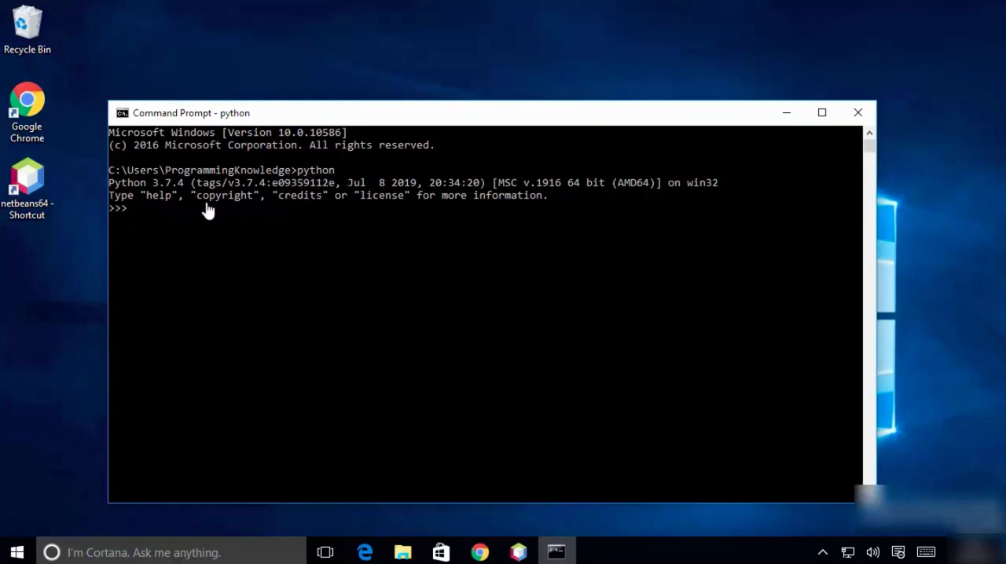
mouse_move(380, 285)
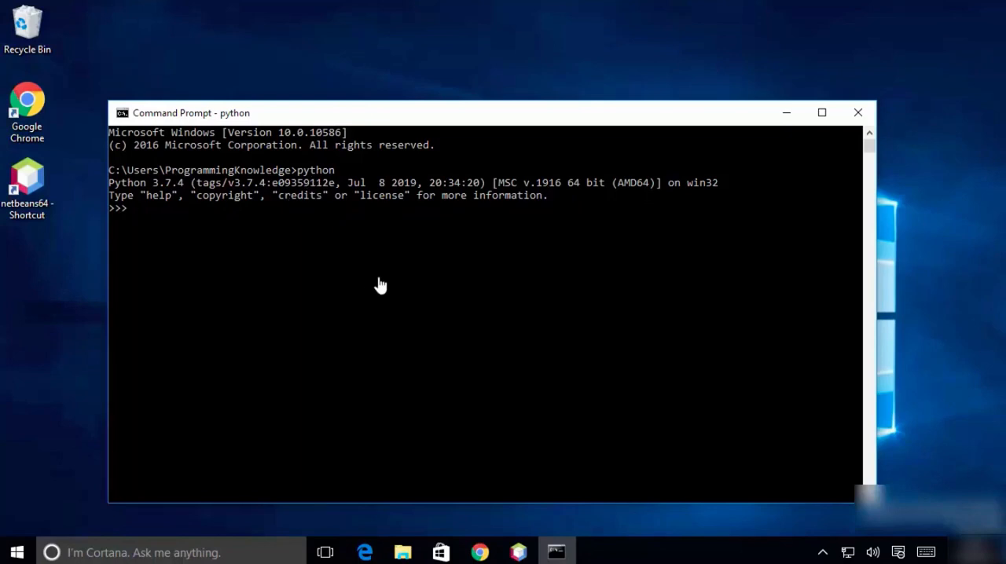